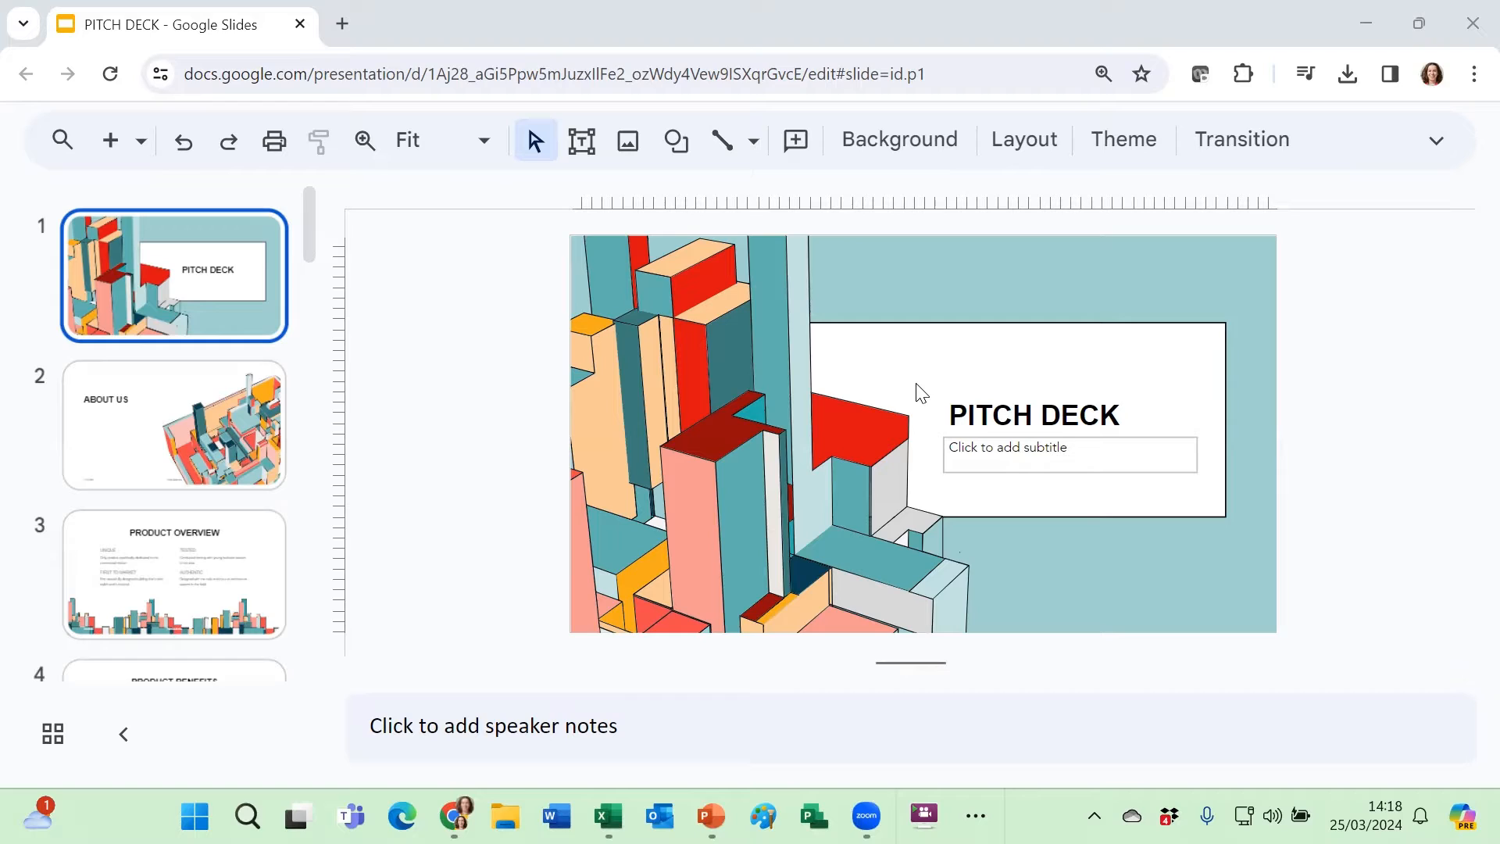
mouse_move(487, 413)
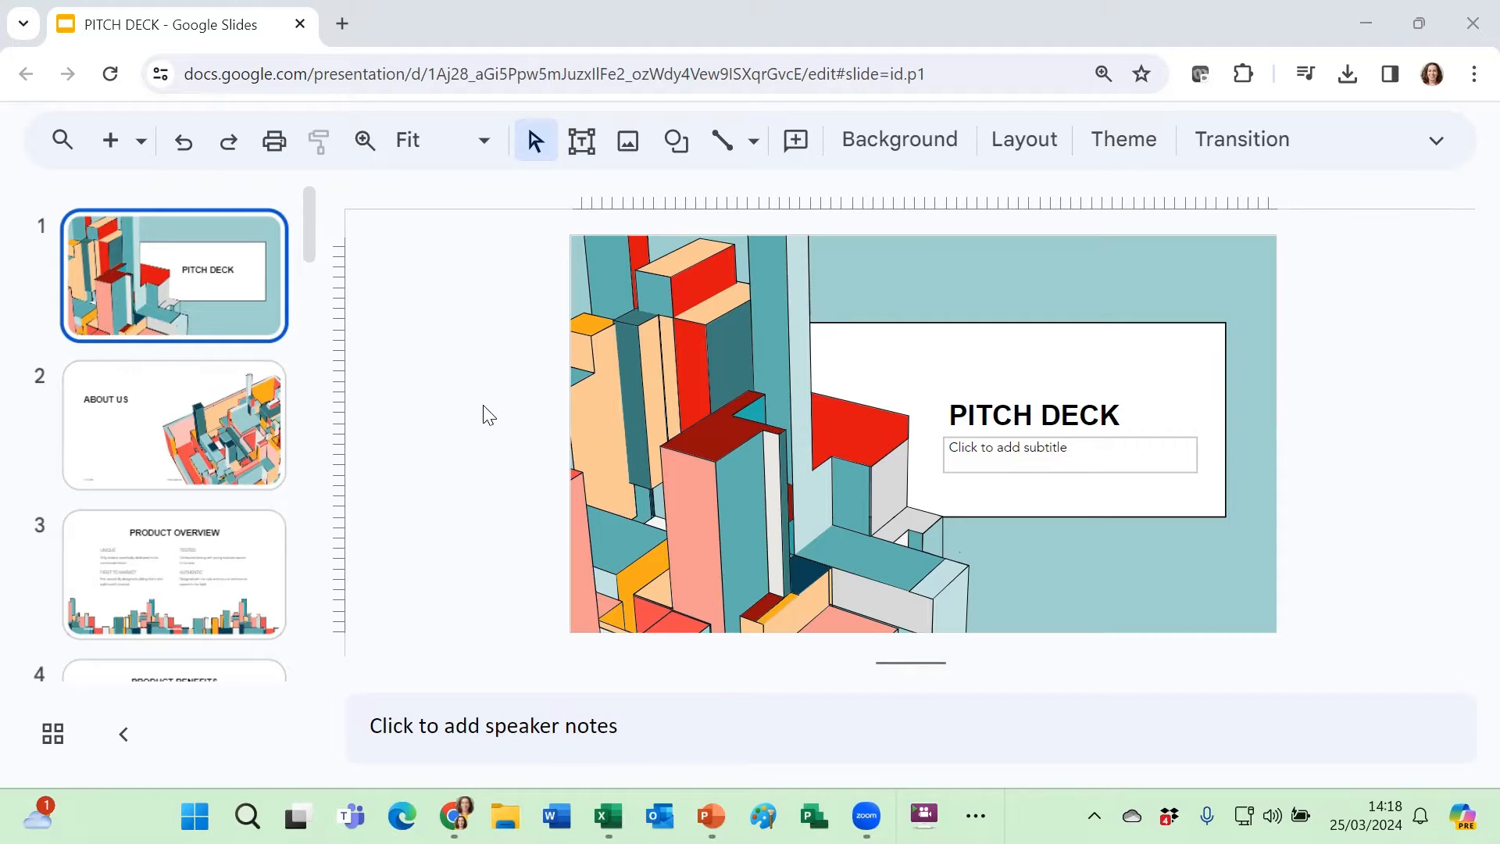
mouse_move(252, 571)
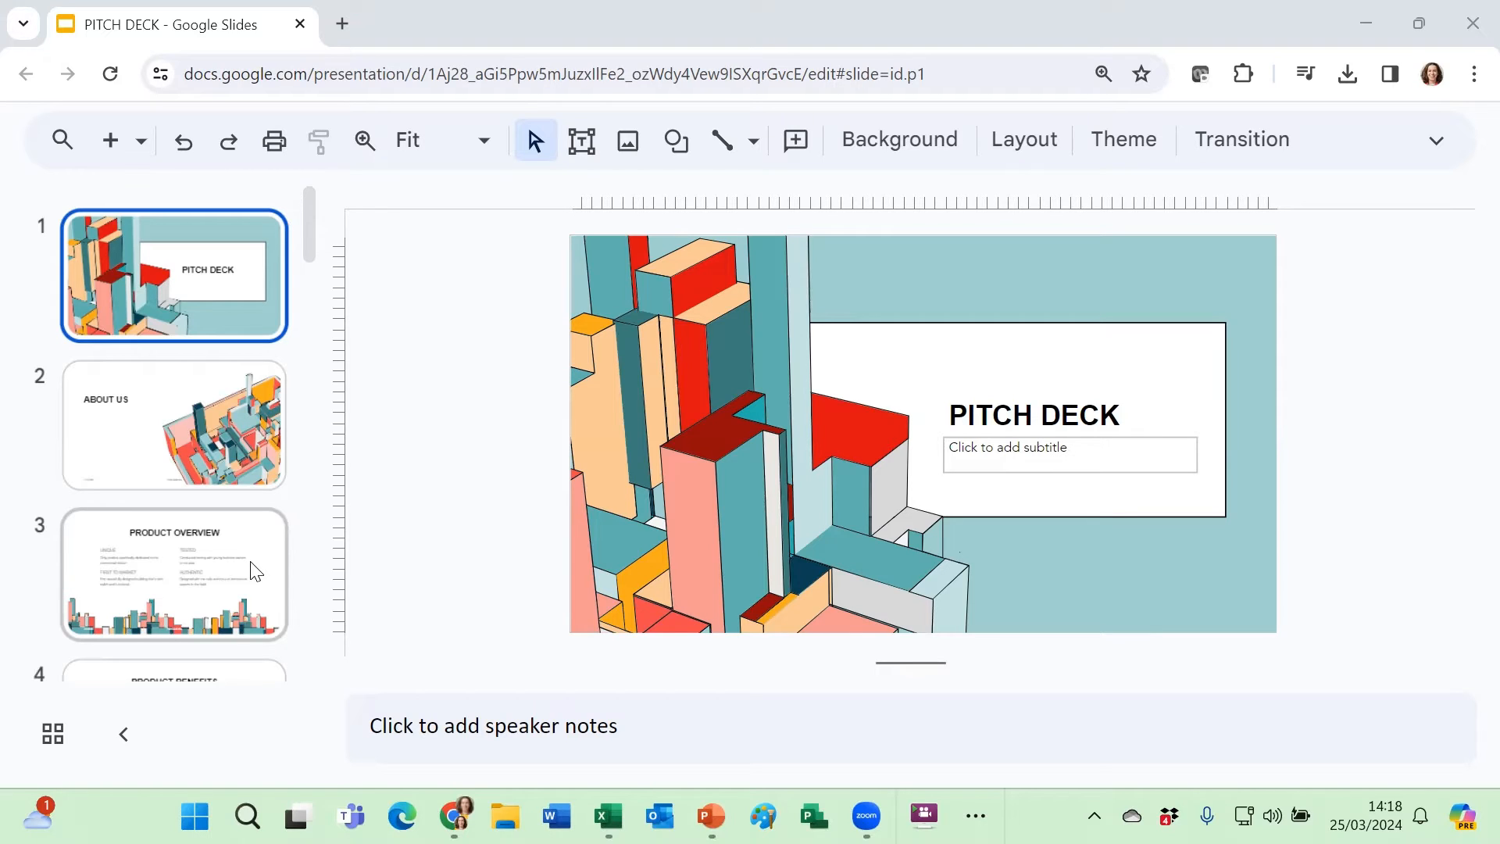
mouse_move(236, 562)
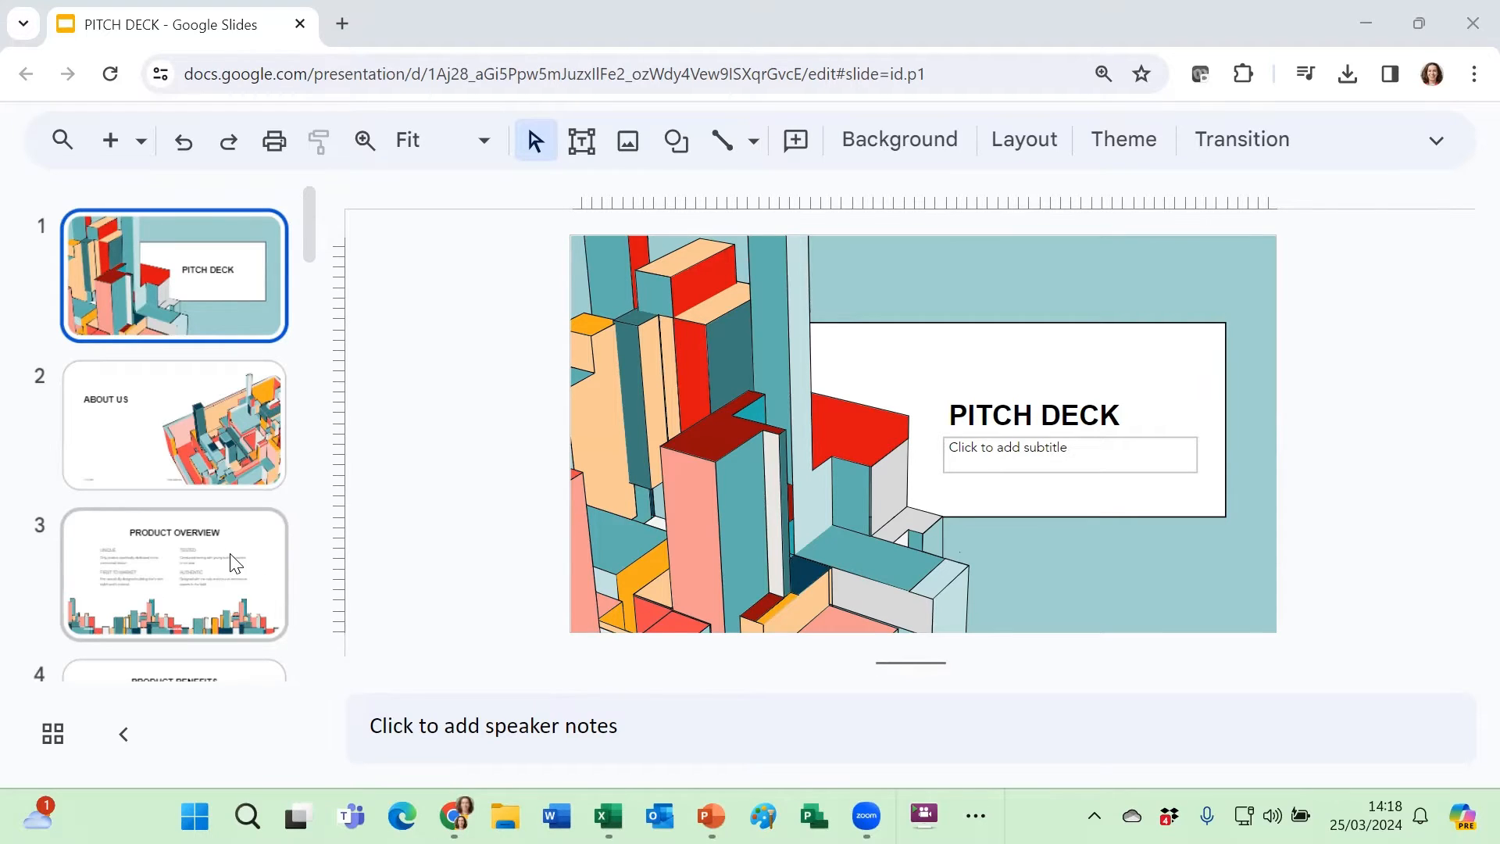
Mark the Product Overview slide (slide 3) as skipped, then reopen its slide menu.
right_click(175, 575)
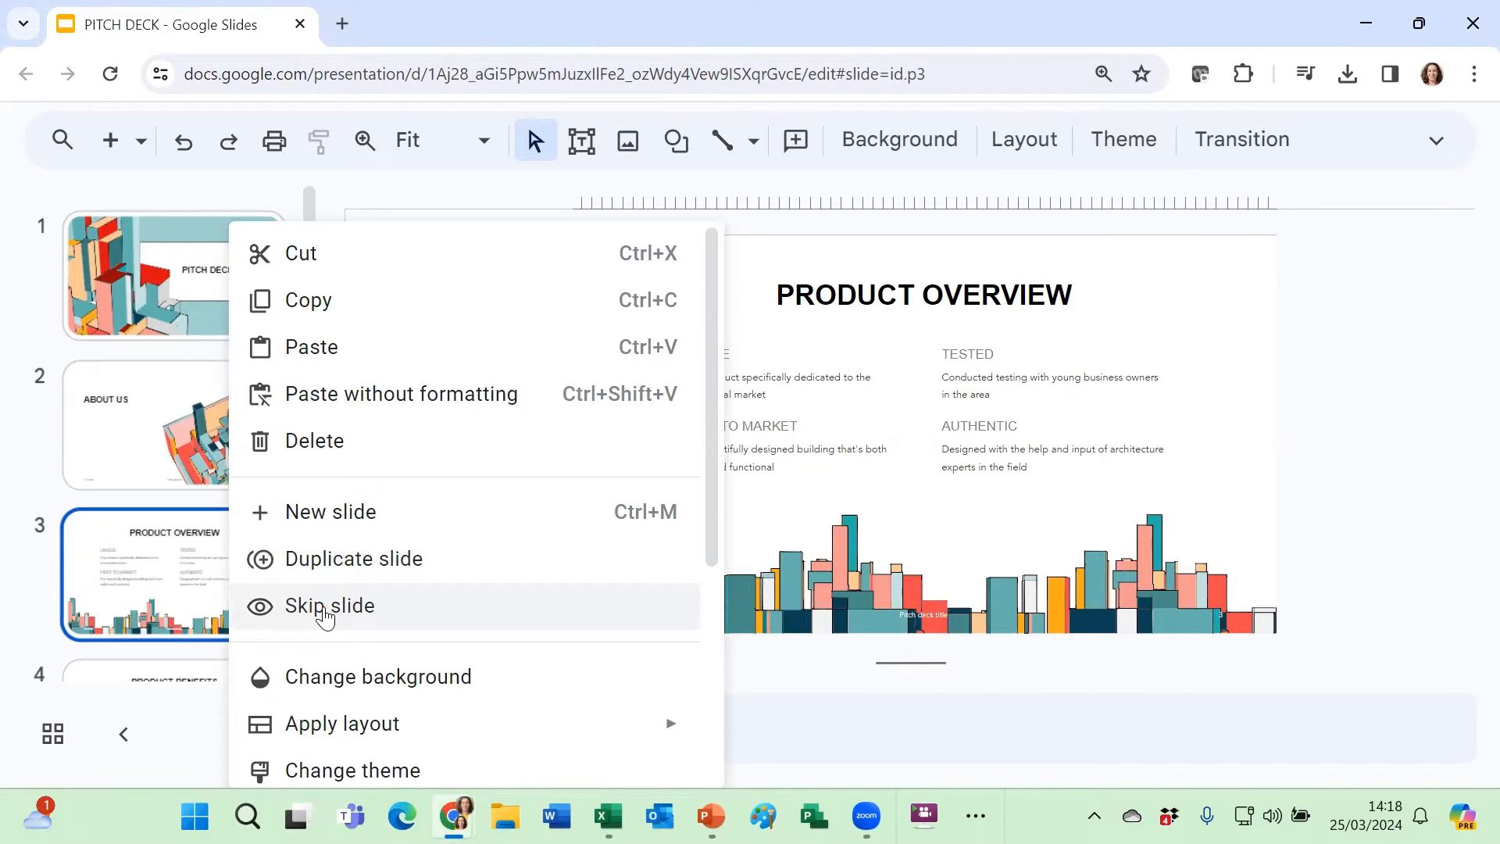
click(330, 605)
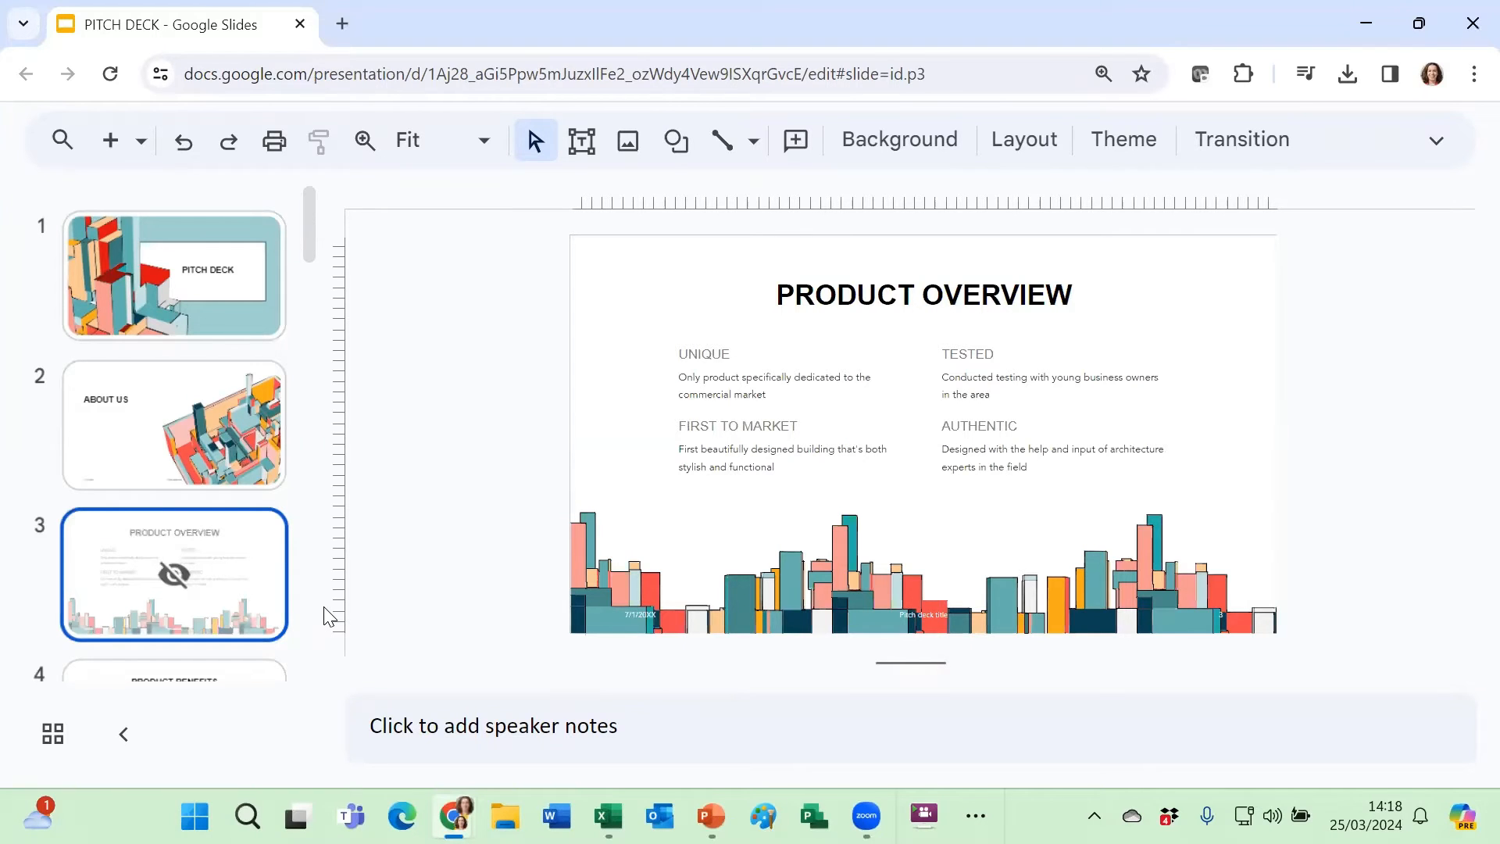
mouse_move(174, 425)
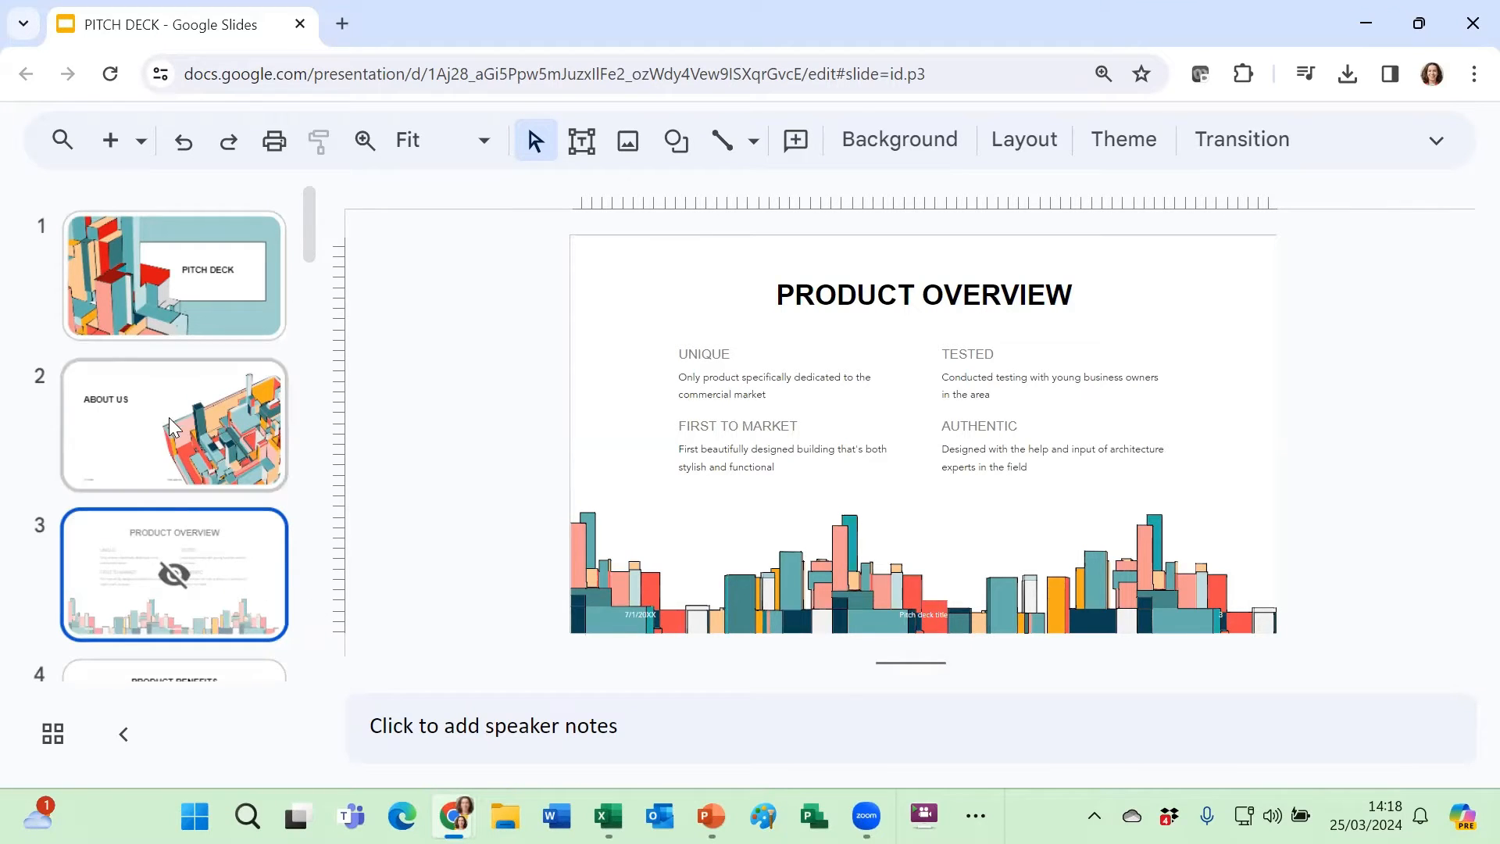
mouse_move(116, 584)
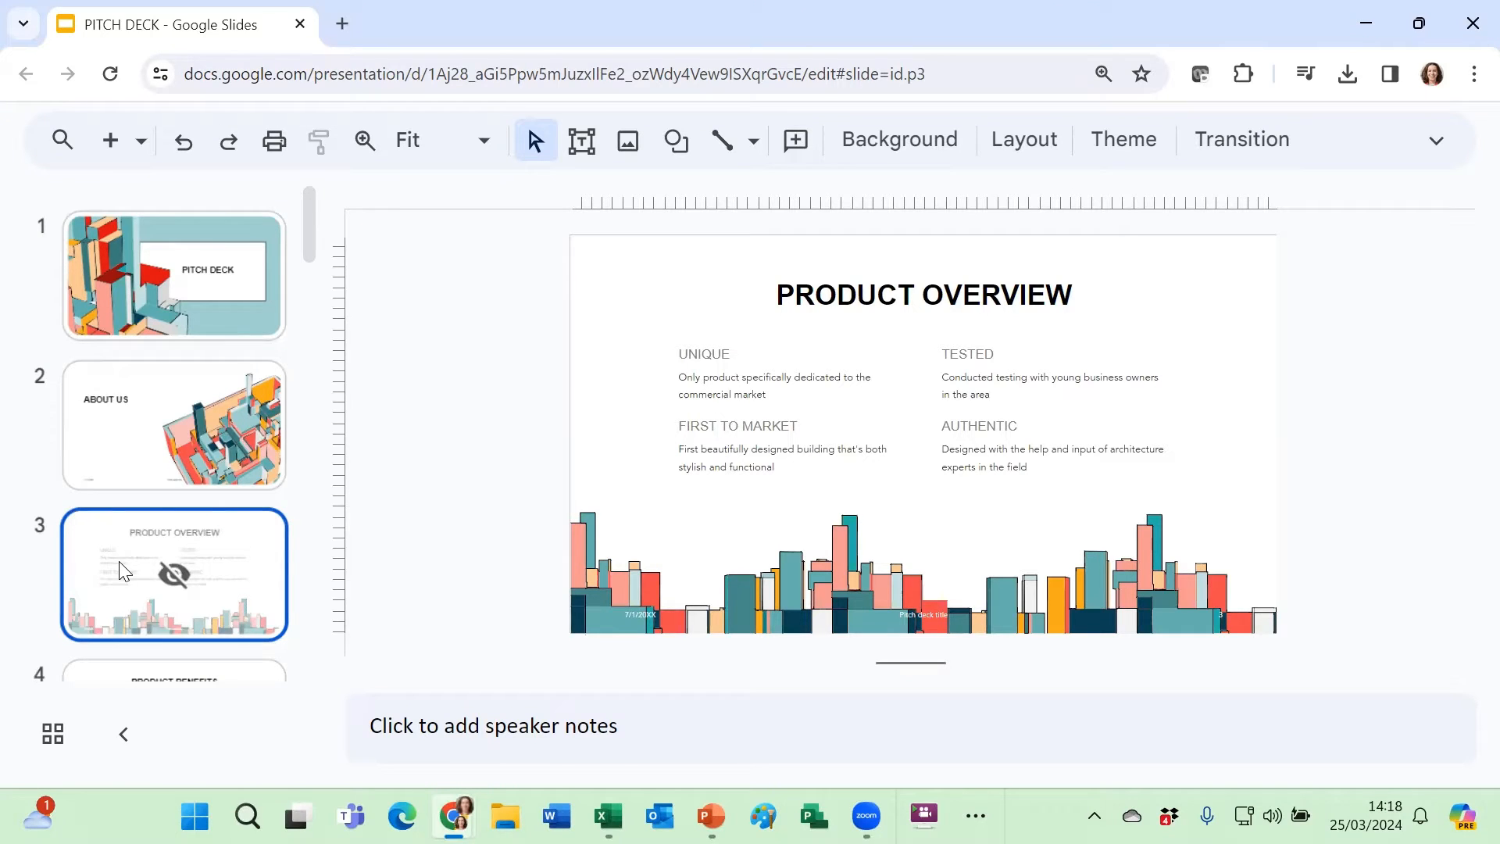
right_click(174, 575)
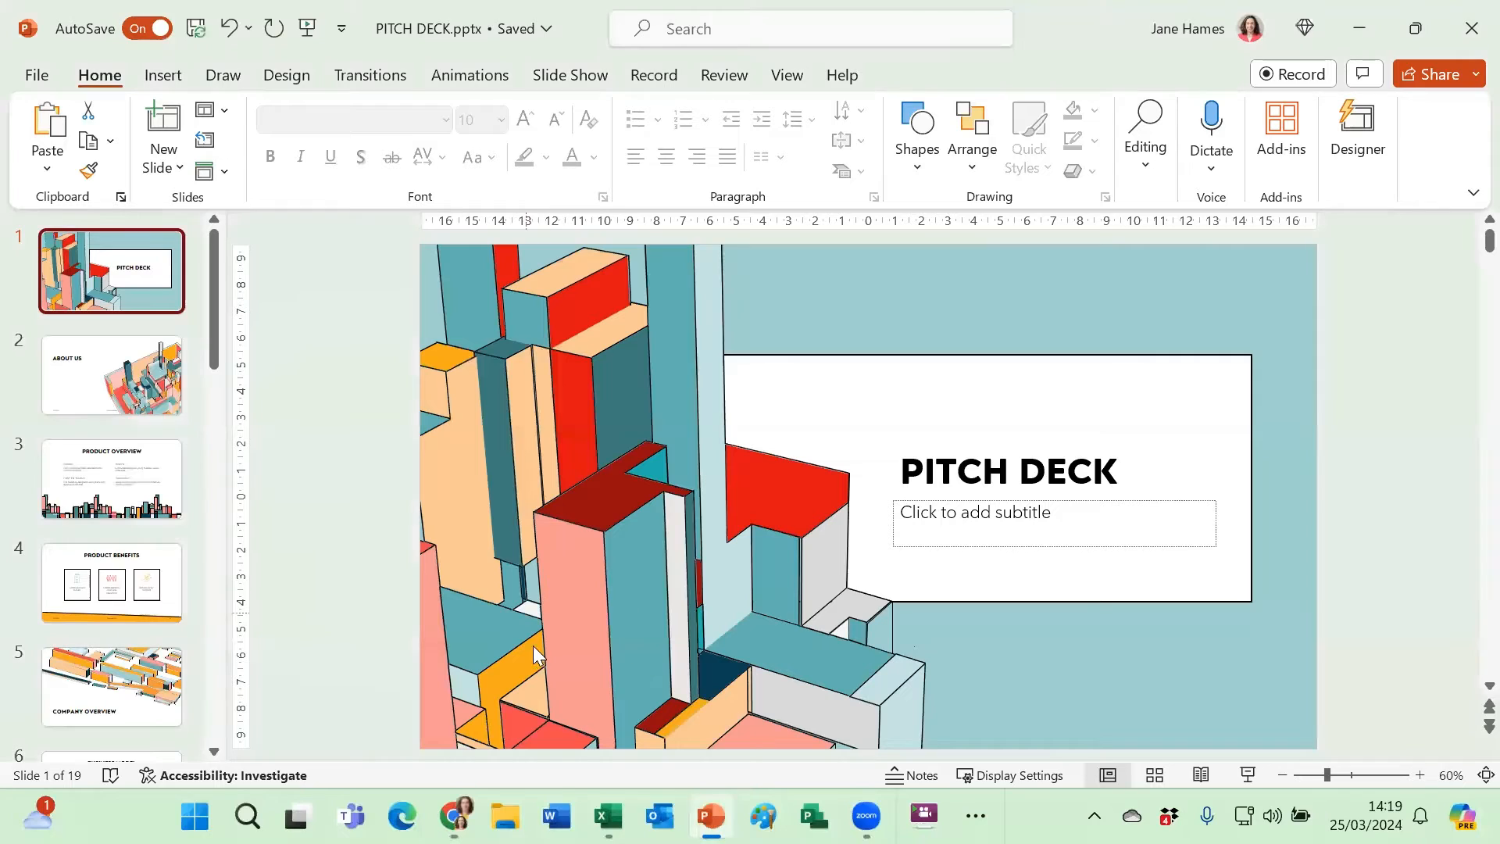
mouse_move(105, 344)
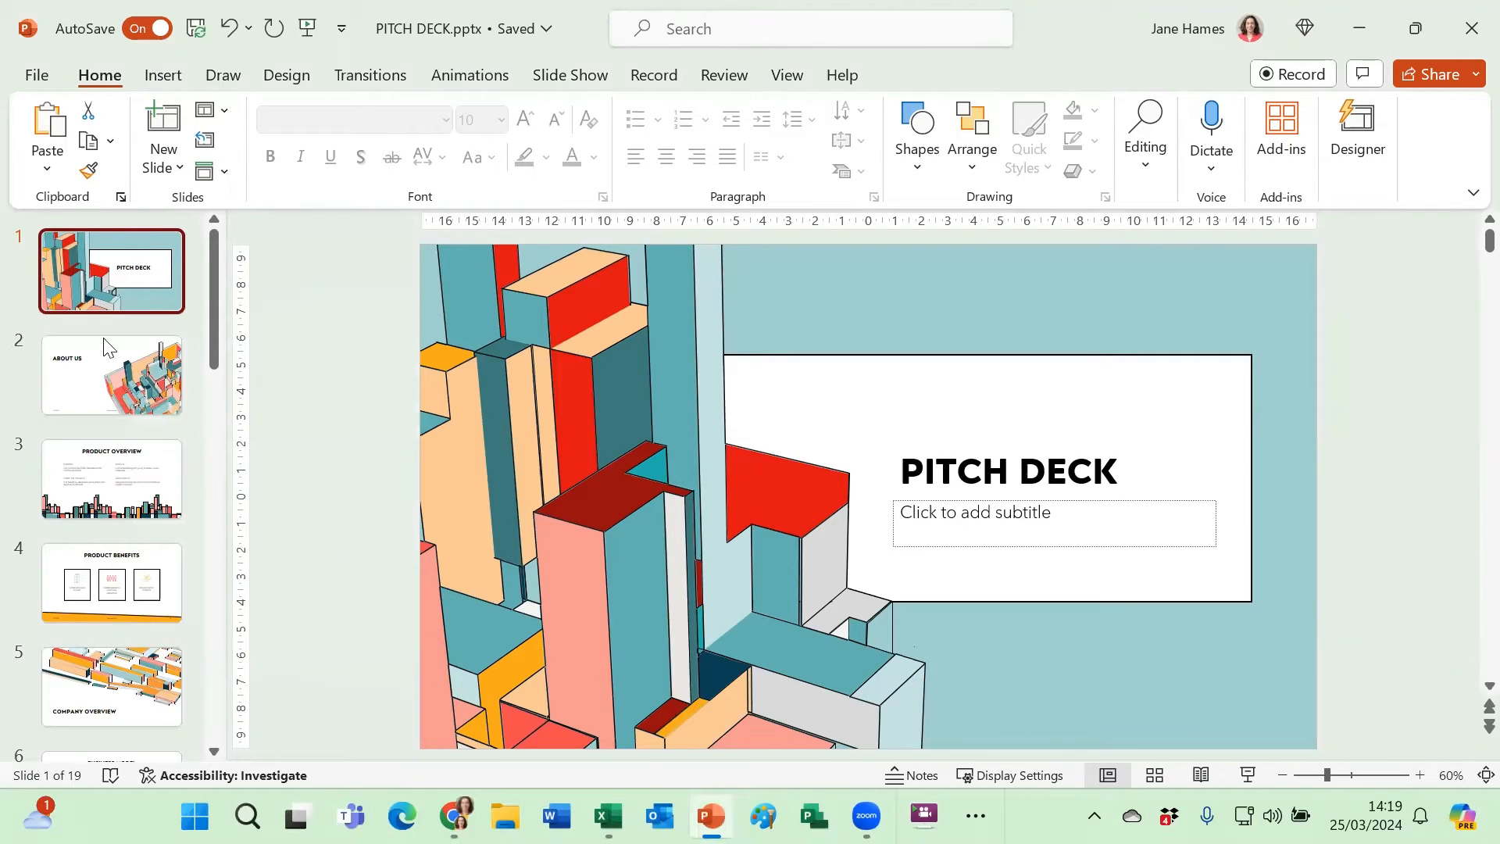
mouse_move(110, 373)
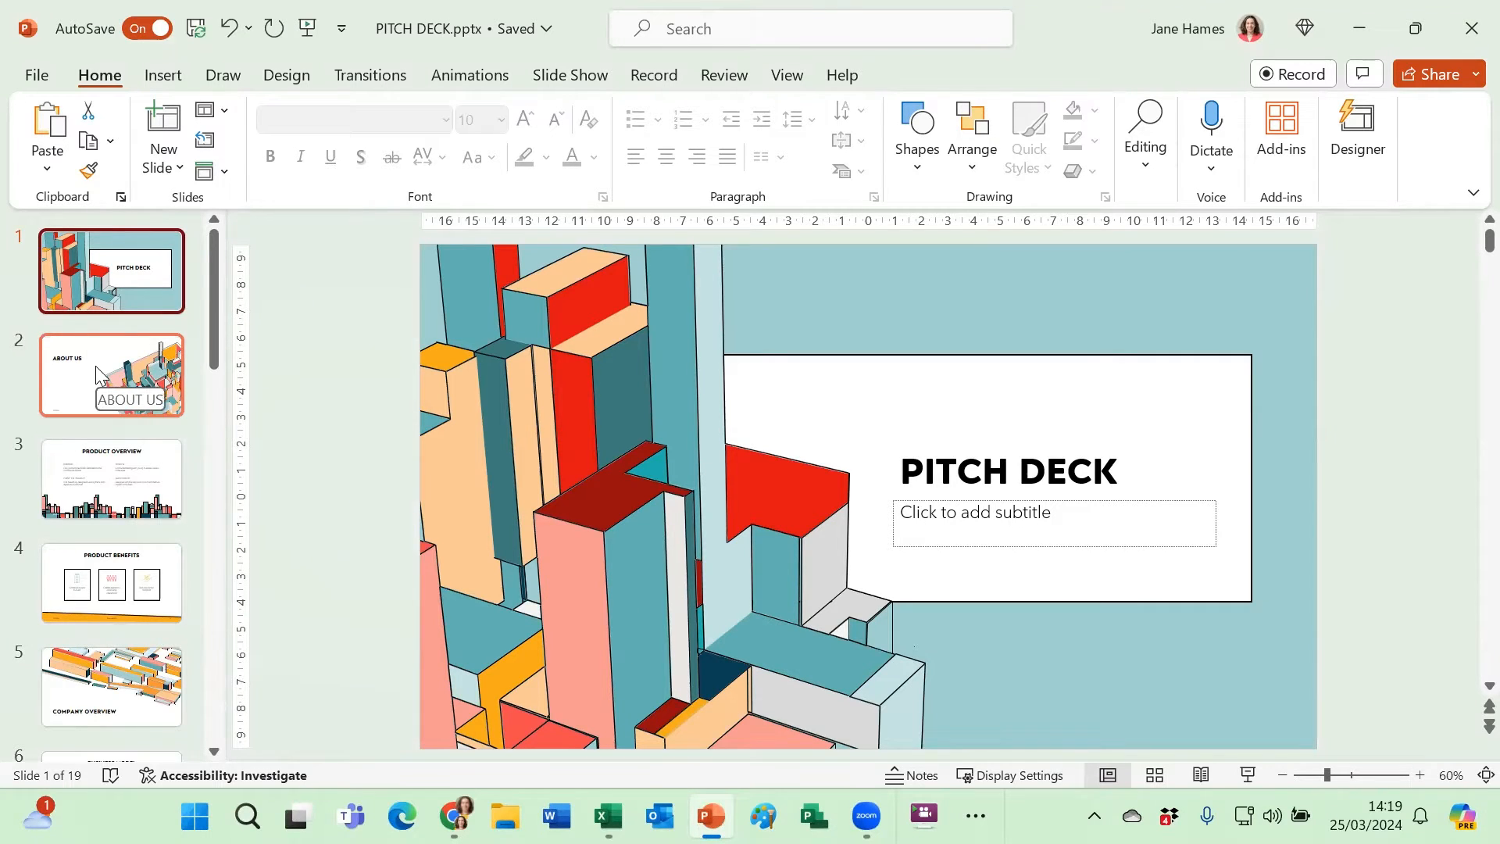
Hide the About Us slide (slide 2), then reopen its menu to reach Unhide Slide.
right_click(110, 375)
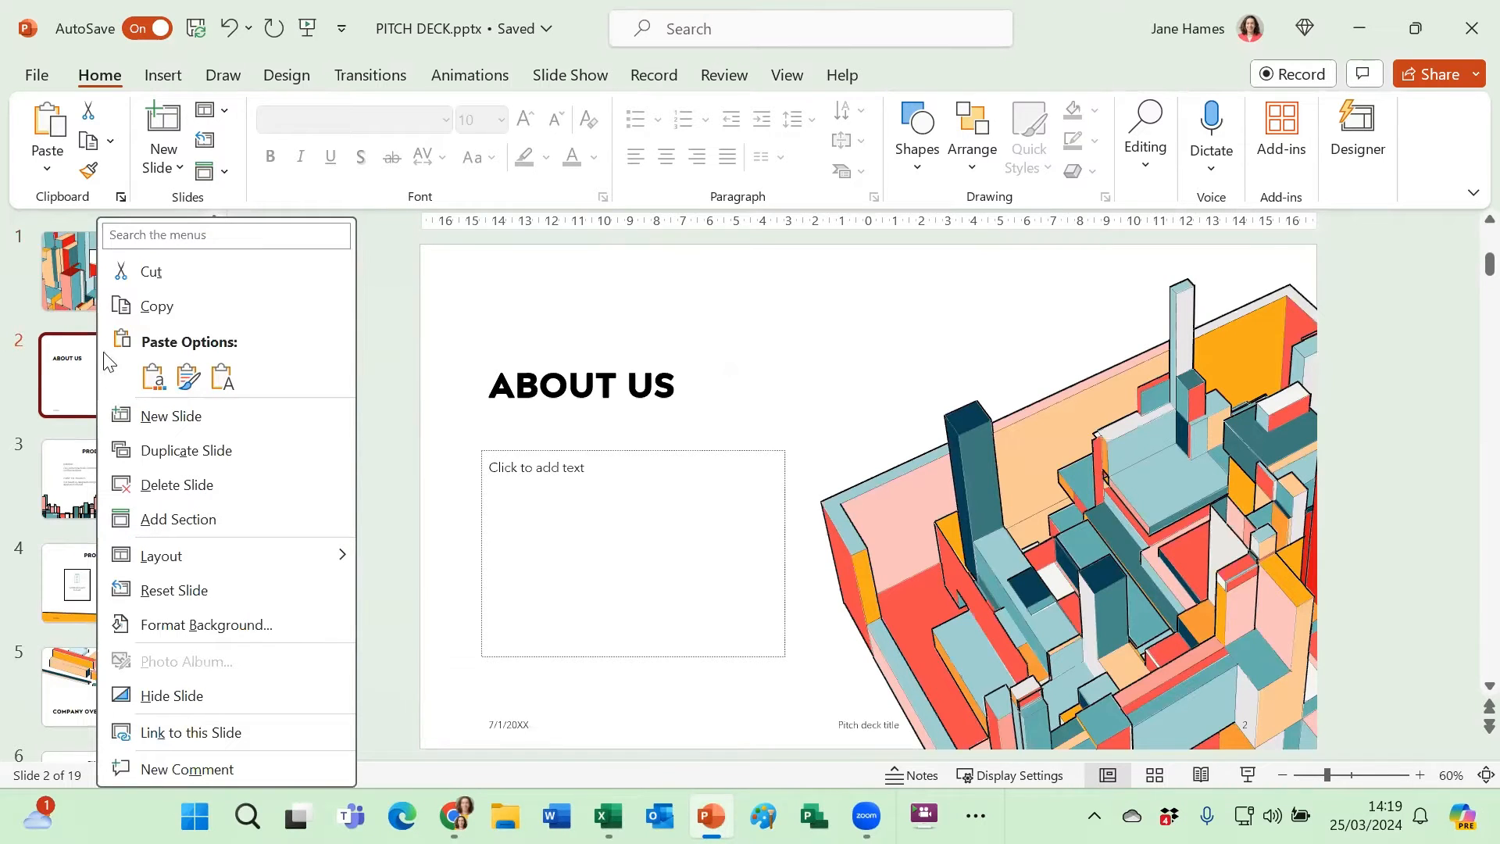
mouse_move(172, 695)
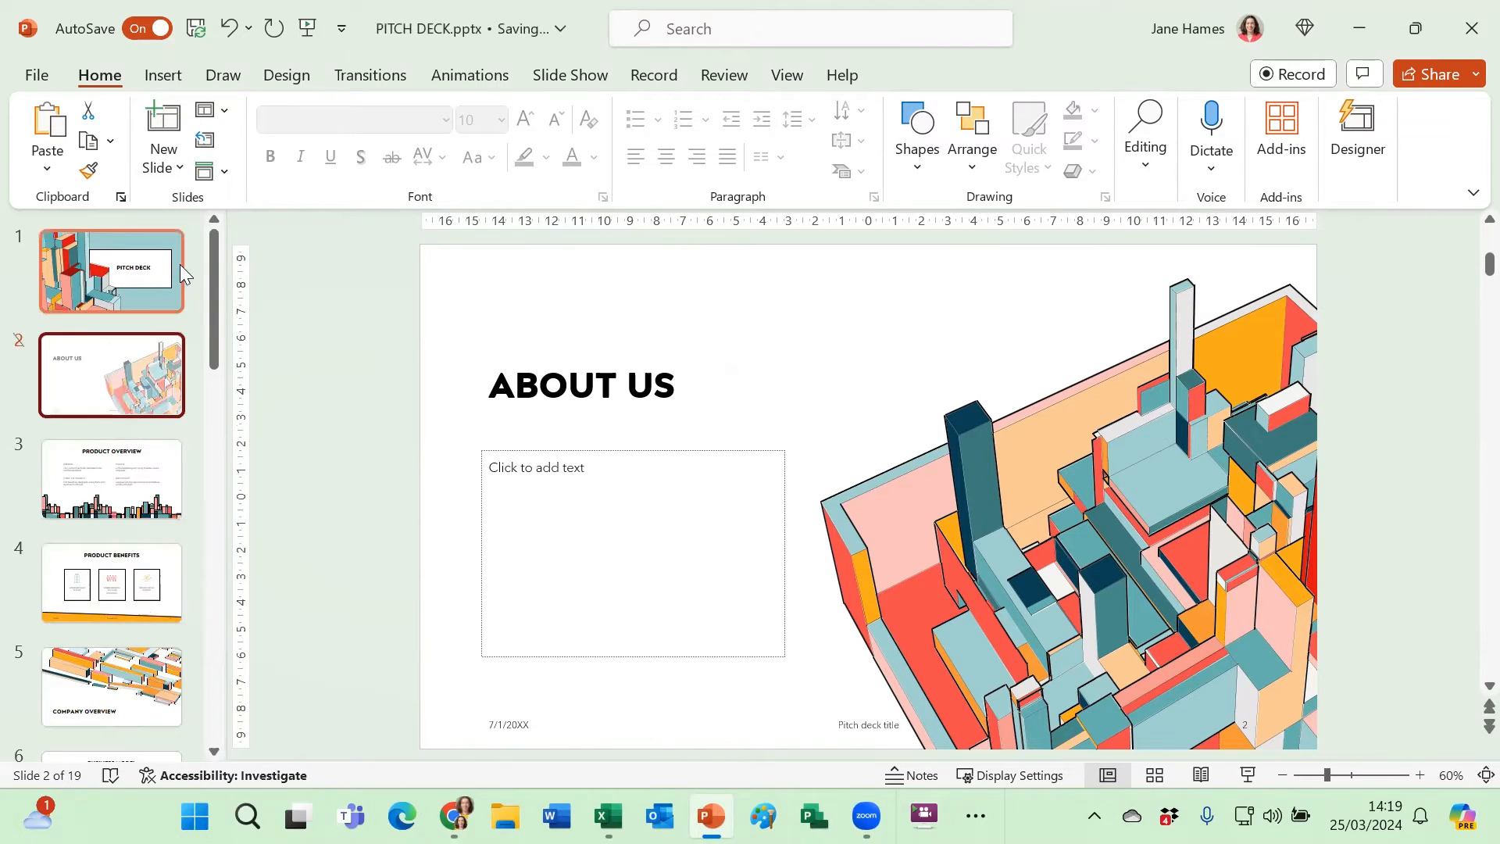
mouse_move(134, 502)
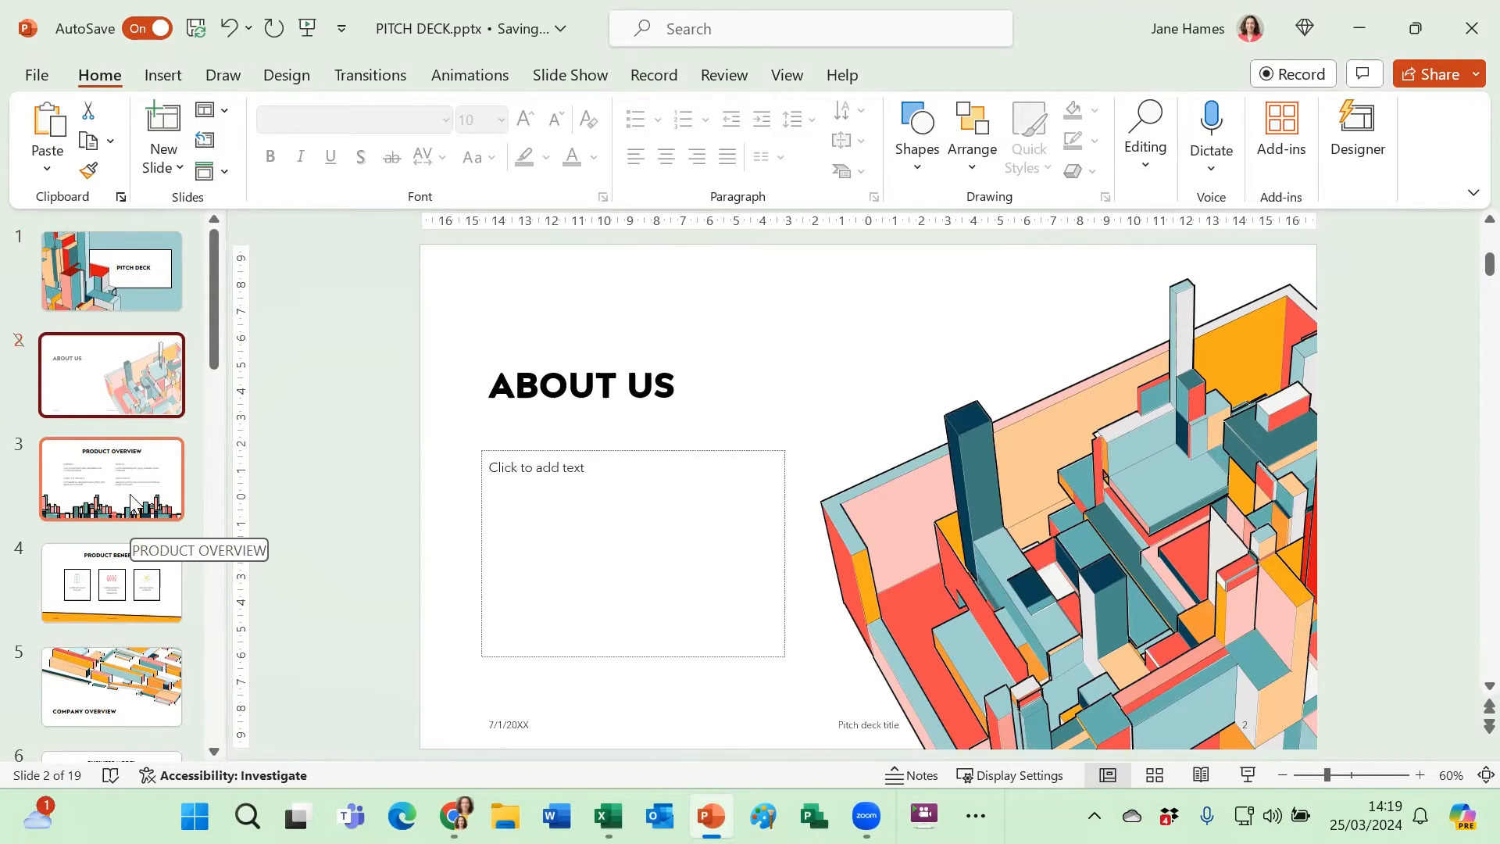
mouse_move(131, 479)
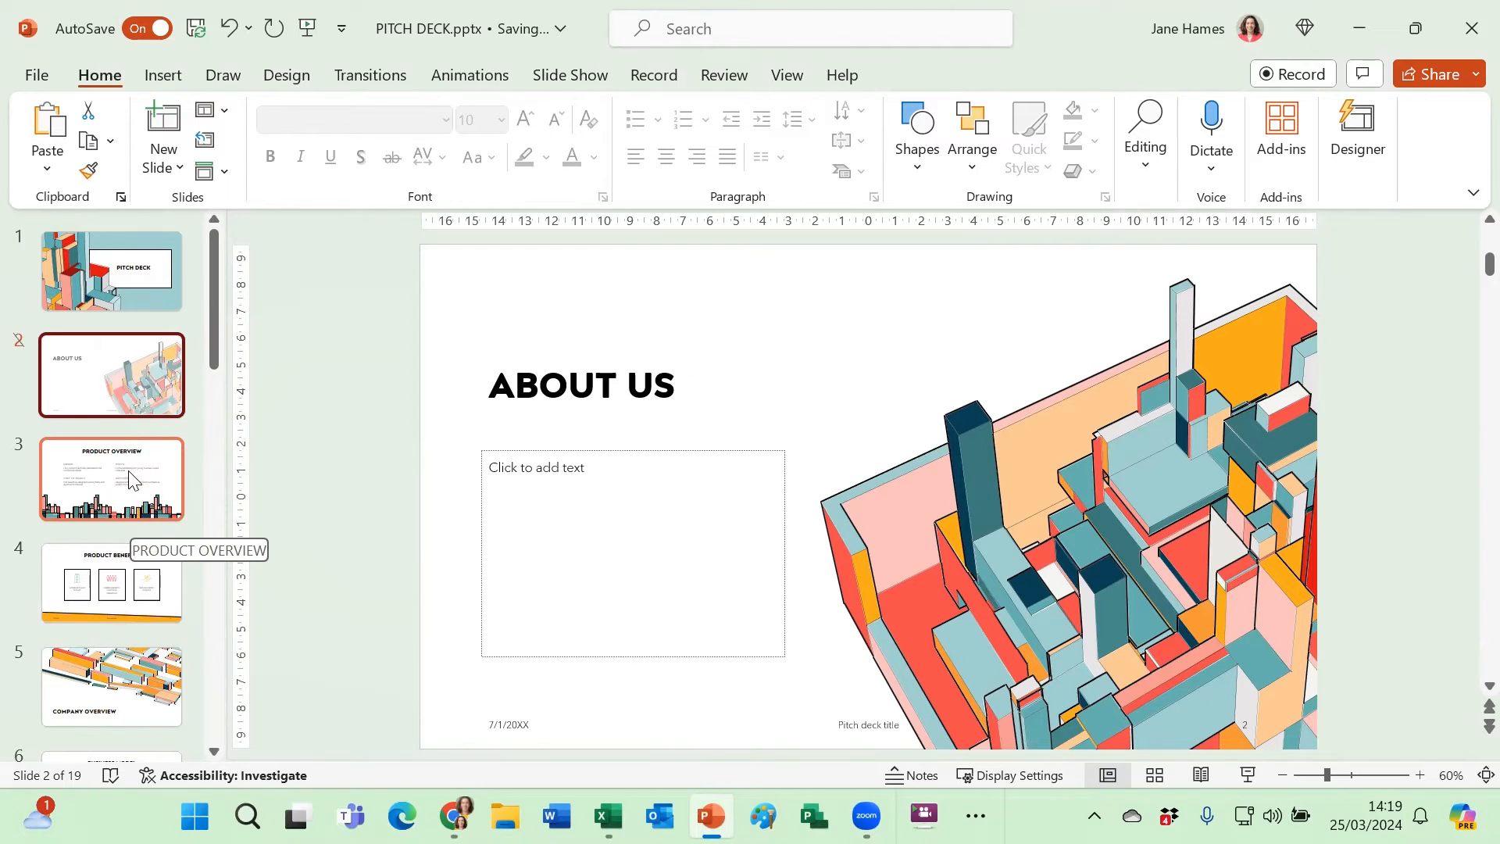
mouse_move(89, 368)
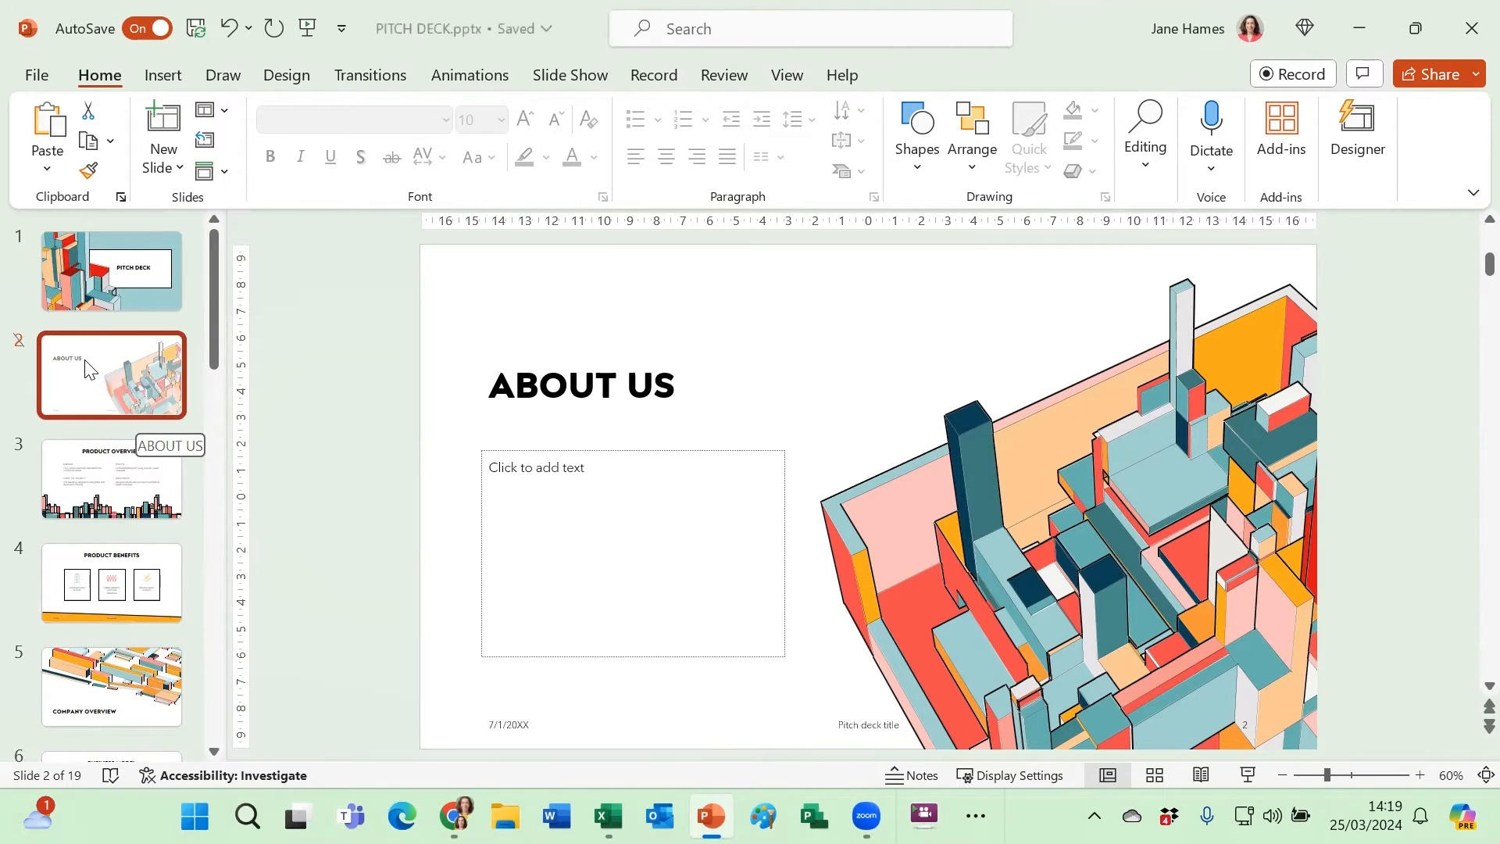
right_click(110, 373)
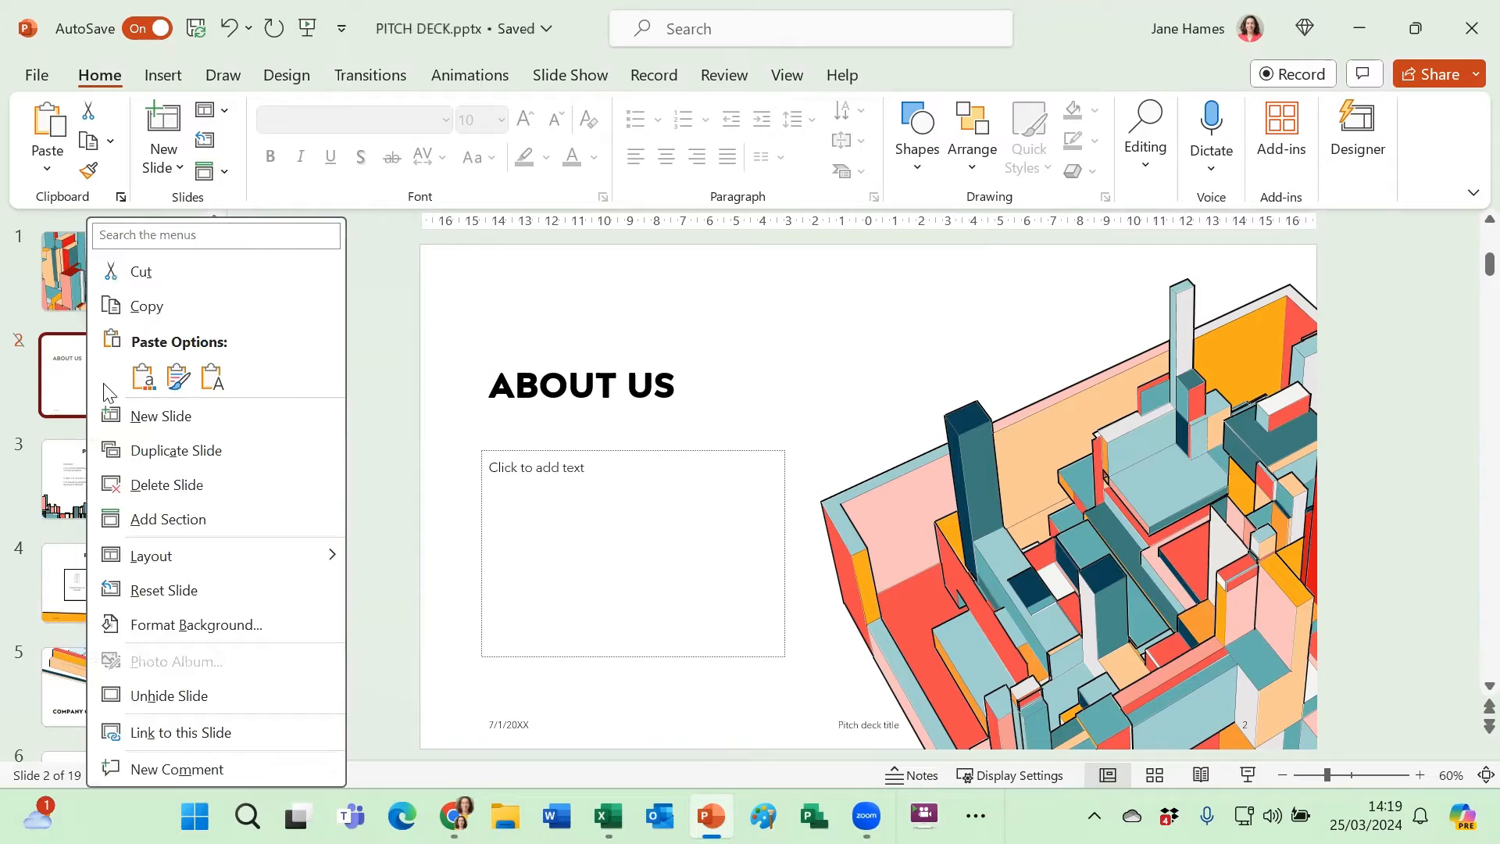